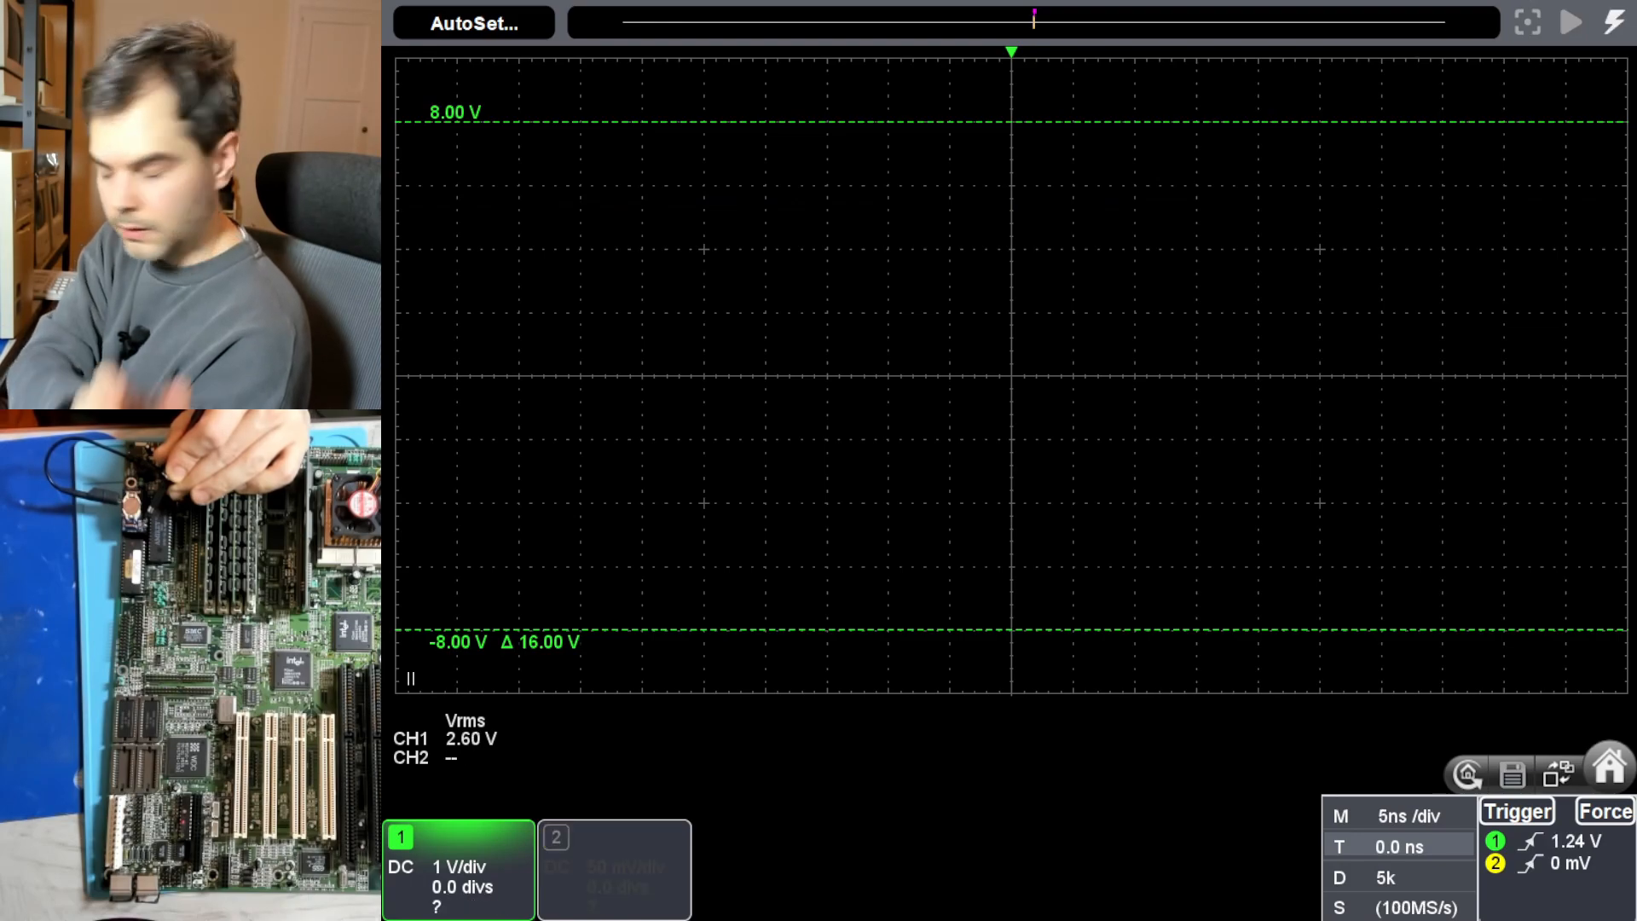
Run AutoSet so channel 1 triggers on a steady trace near 3 V with 2.88 V trigger level.
{"action": "left_click", "coordinate": [1570, 22]}
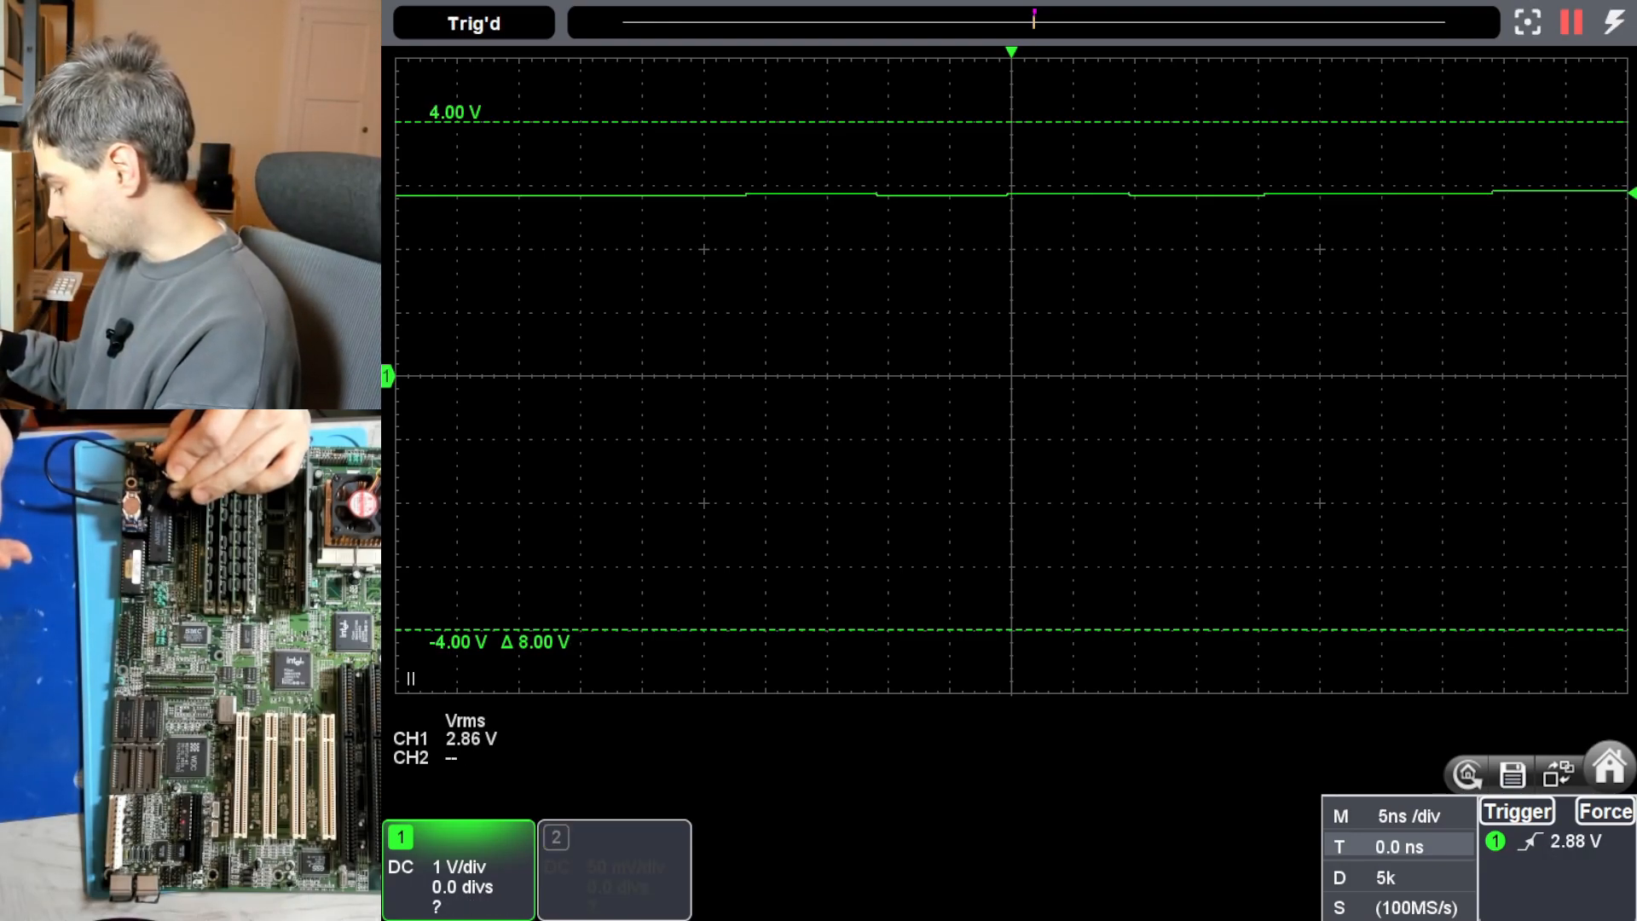